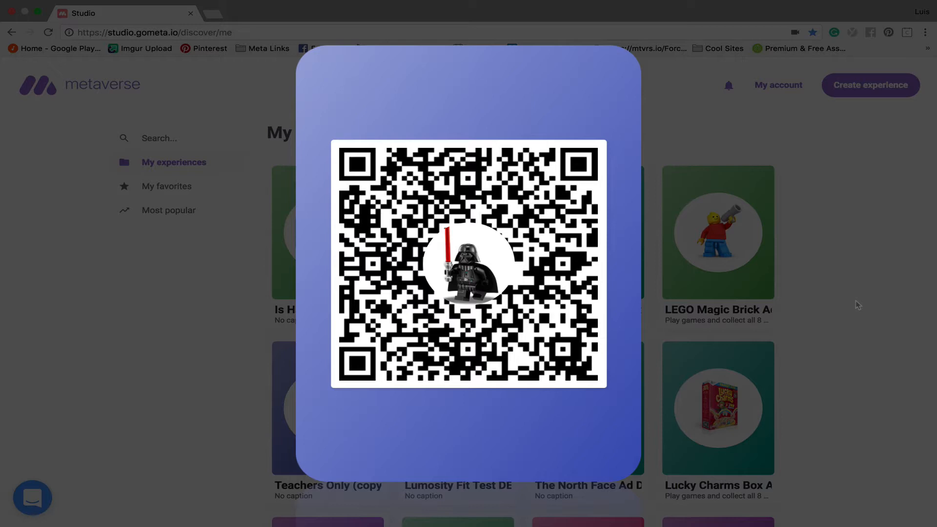
Dismiss the QR code preview to start a fresh untitled experience.
{"action": "left_click", "coordinate": [856, 304]}
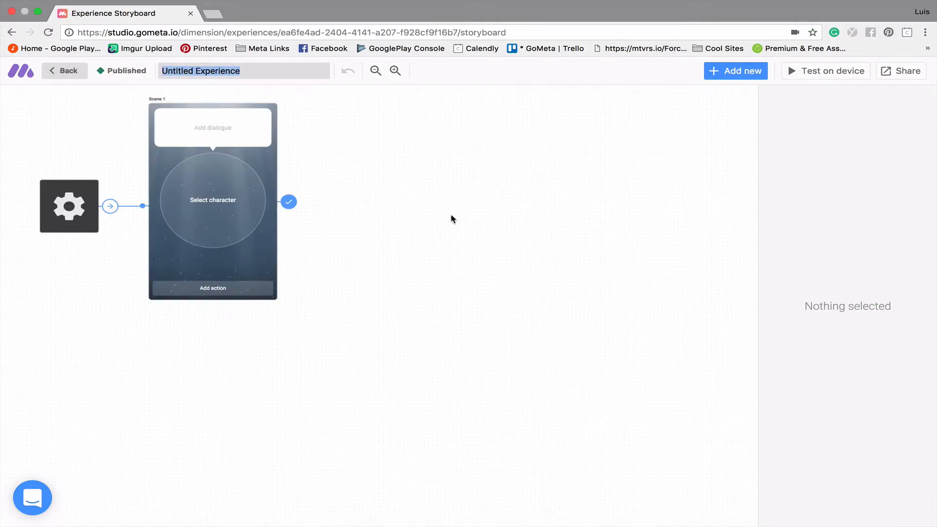
Enter 'Audio Example 1' as the experience title.
{"action": "type", "text": "Audio"}
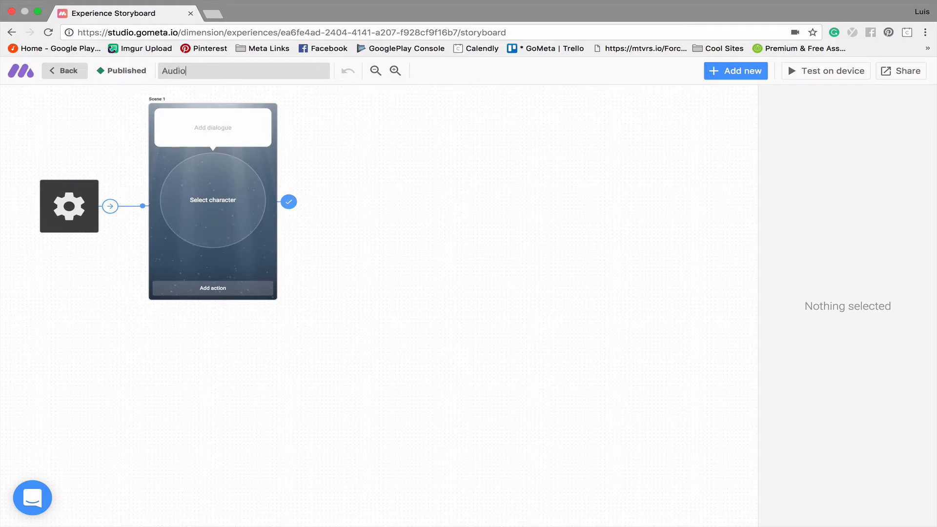
{"action": "type", "text": "Example 1"}
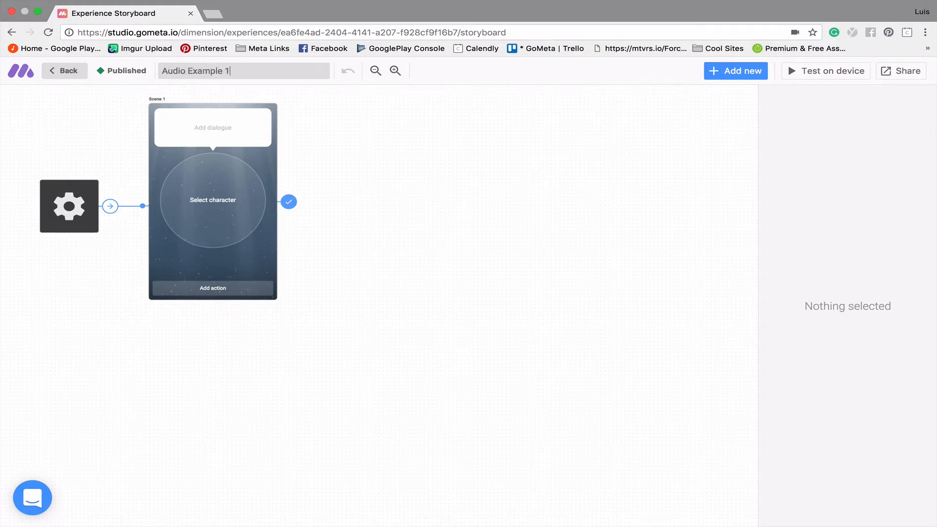
{"action": "mouse_move", "coordinate": [509, 295]}
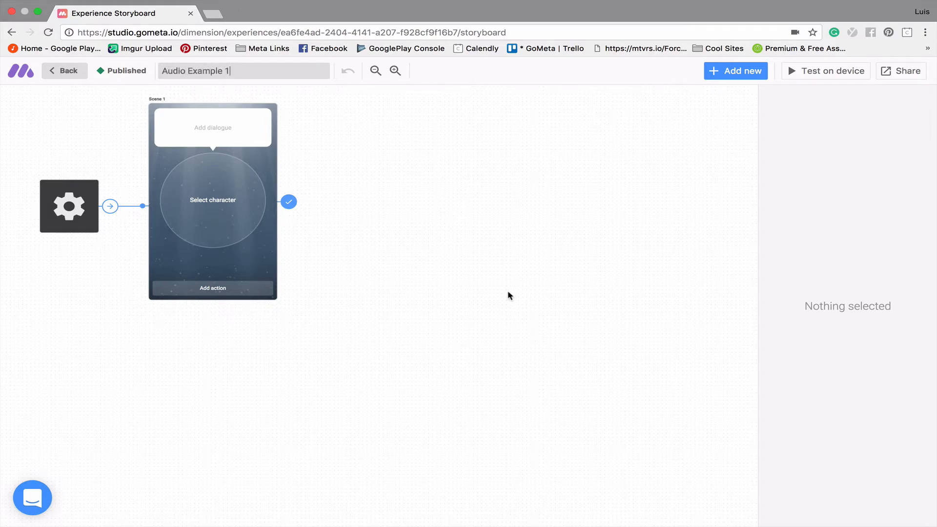
{"action": "mouse_move", "coordinate": [338, 222]}
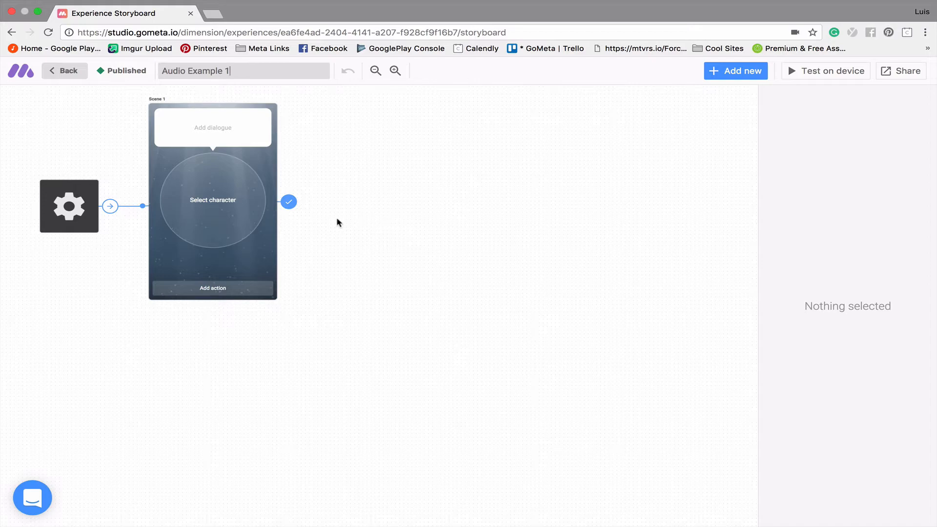
Choose the uploaded LEGO Vader figure as Scene 1's character after loading more uploads.
{"action": "left_click", "coordinate": [212, 200]}
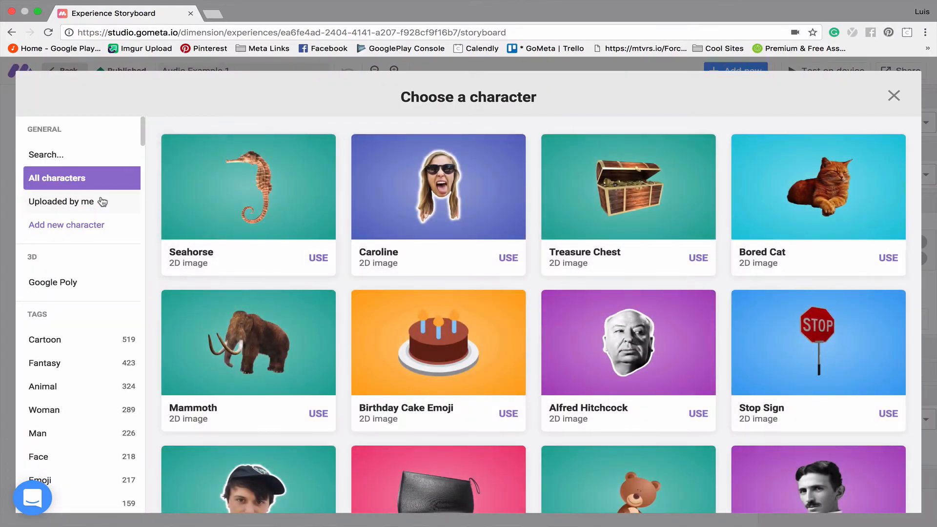
{"action": "scroll", "scroll_direction": "down", "scroll_amount": 3}
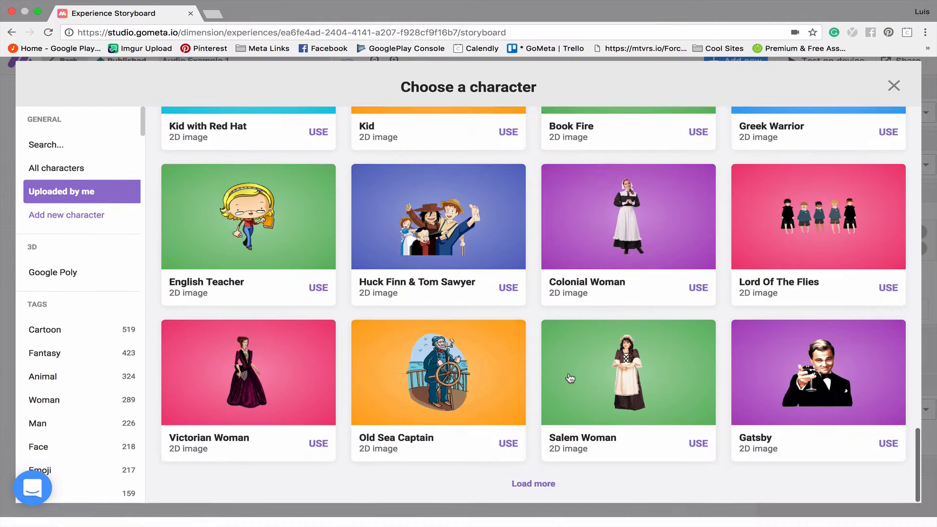
{"action": "left_click", "coordinate": [533, 483]}
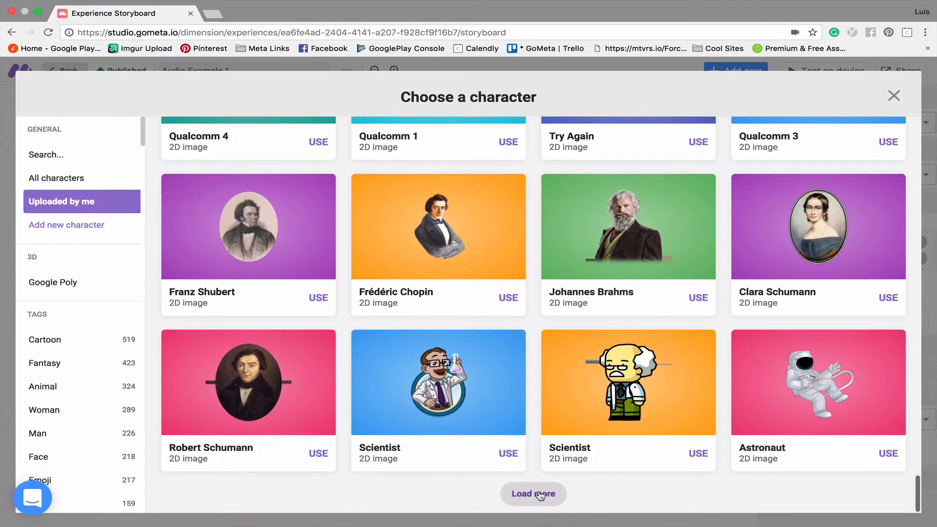
{"action": "left_click", "coordinate": [533, 494]}
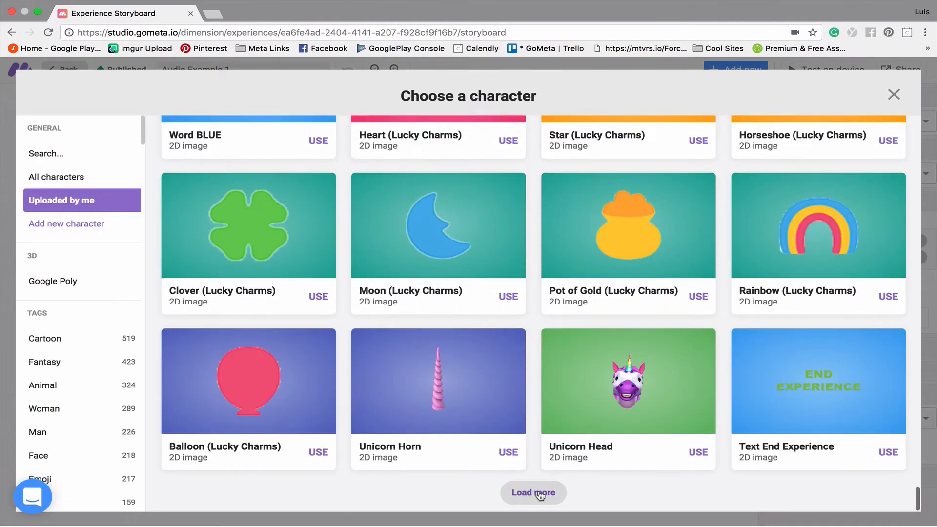
{"action": "left_click", "coordinate": [533, 492]}
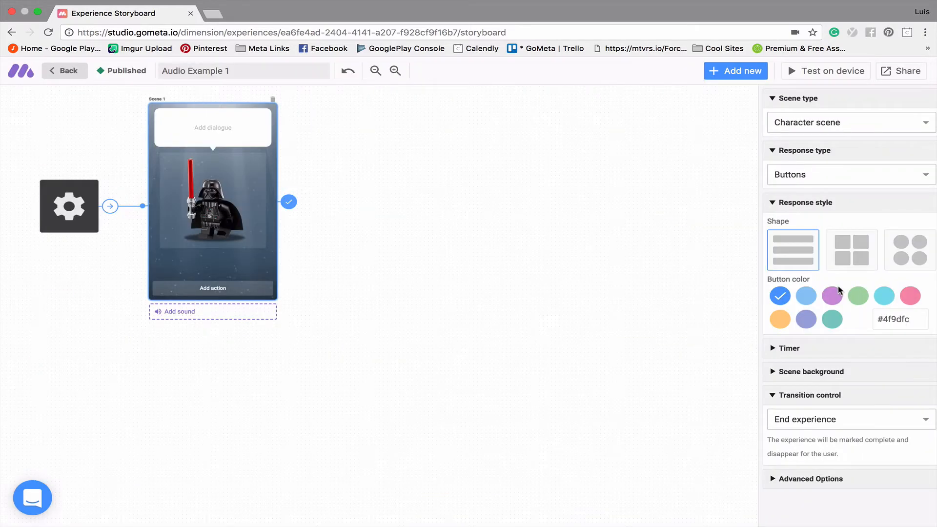
Write Scene 1's dialogue line 'You hear Vader approaching...'.
{"action": "left_click", "coordinate": [212, 126]}
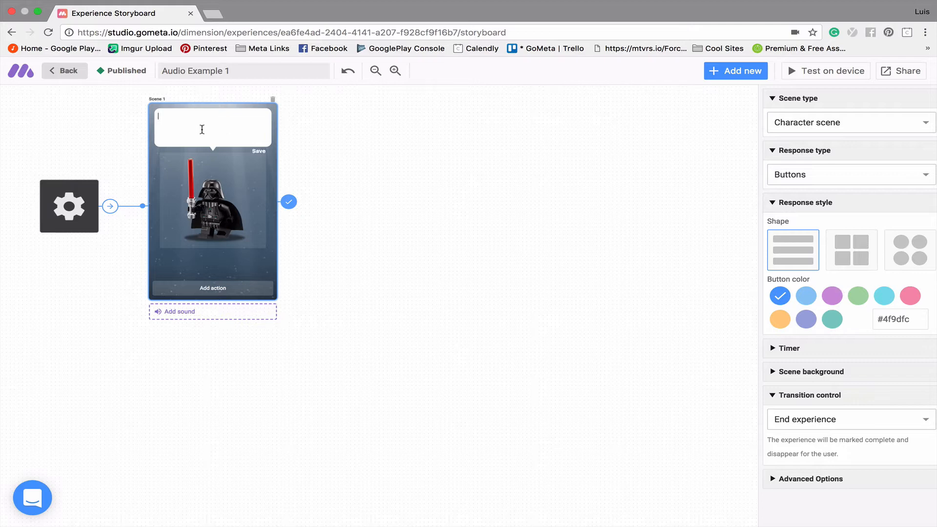
{"action": "type", "text": "You hear"}
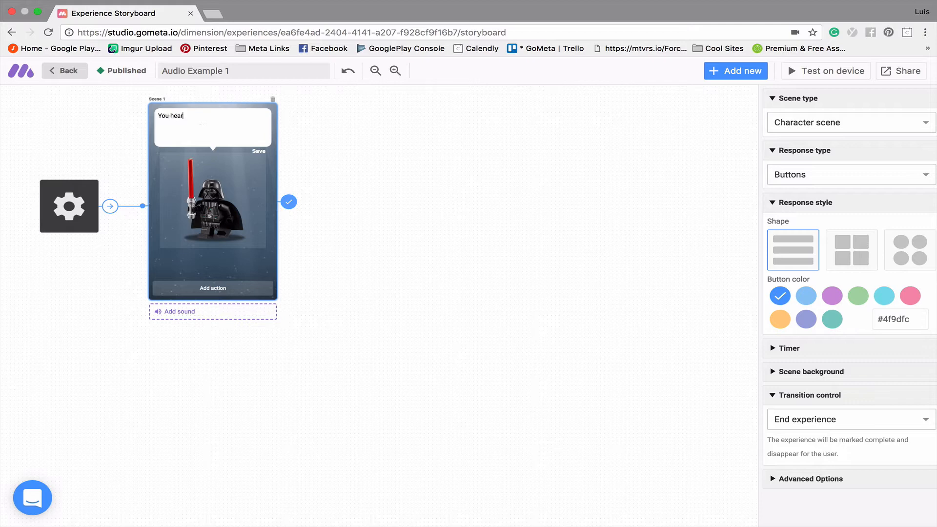
{"action": "type", "text": "Vader"}
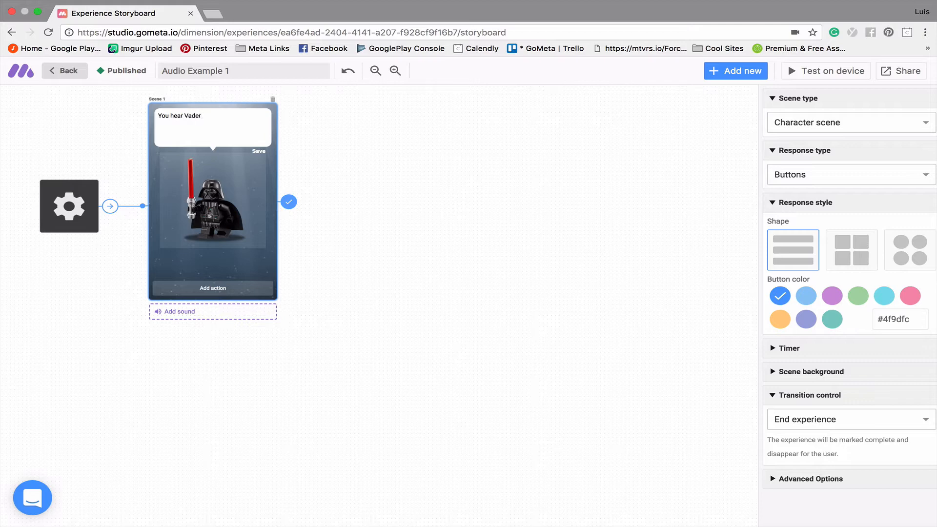
{"action": "type", "text": "approaching..."}
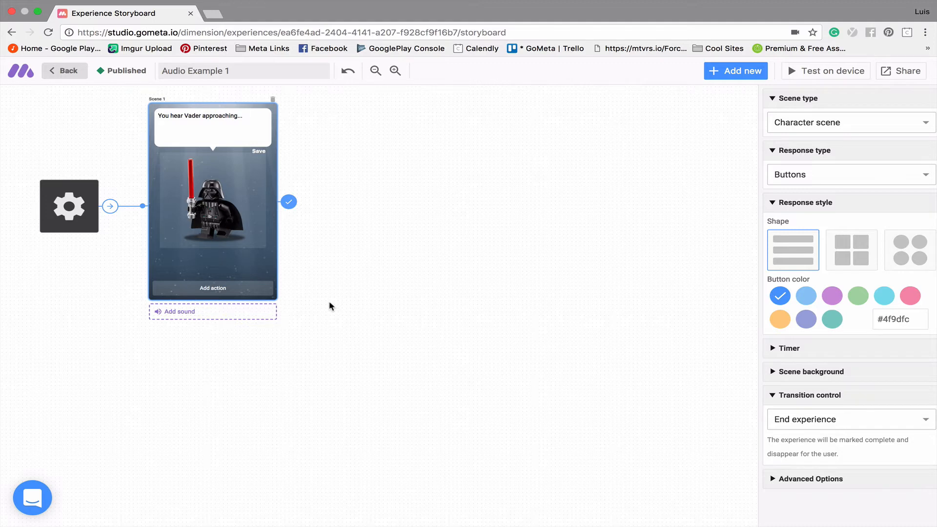
{"action": "mouse_move", "coordinate": [315, 329]}
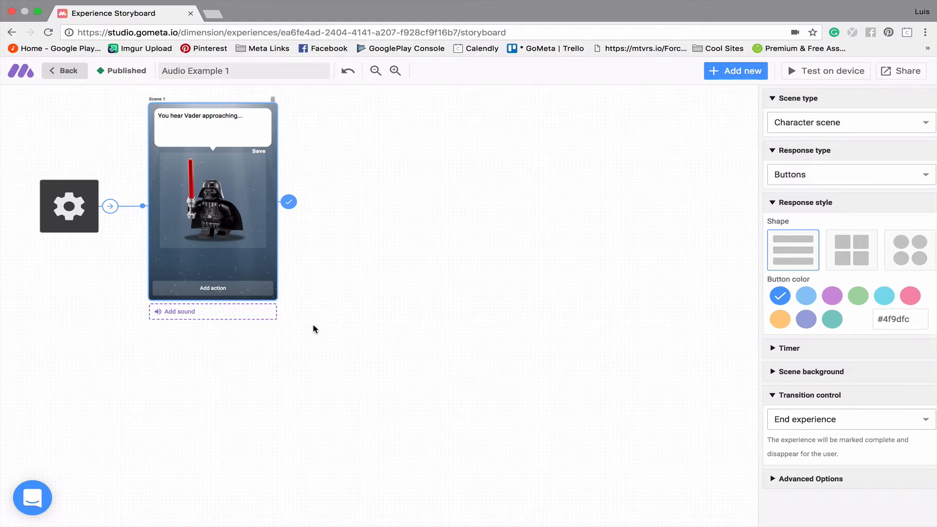
{"action": "mouse_move", "coordinate": [255, 353]}
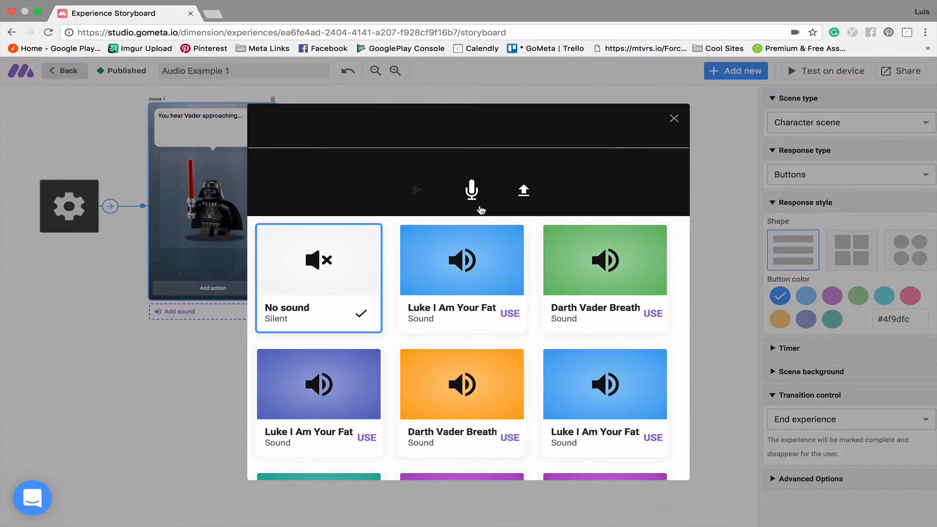
{"action": "mouse_move", "coordinate": [483, 214]}
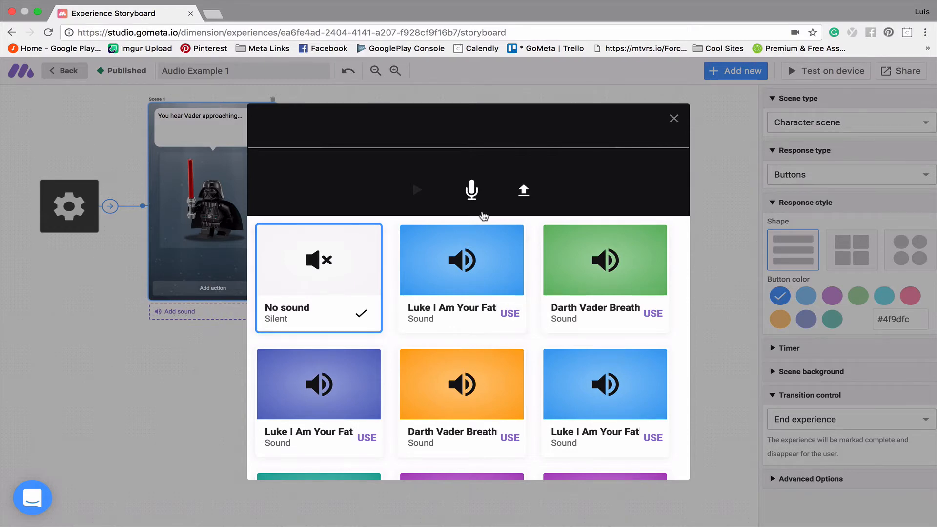
{"action": "mouse_move", "coordinate": [440, 176]}
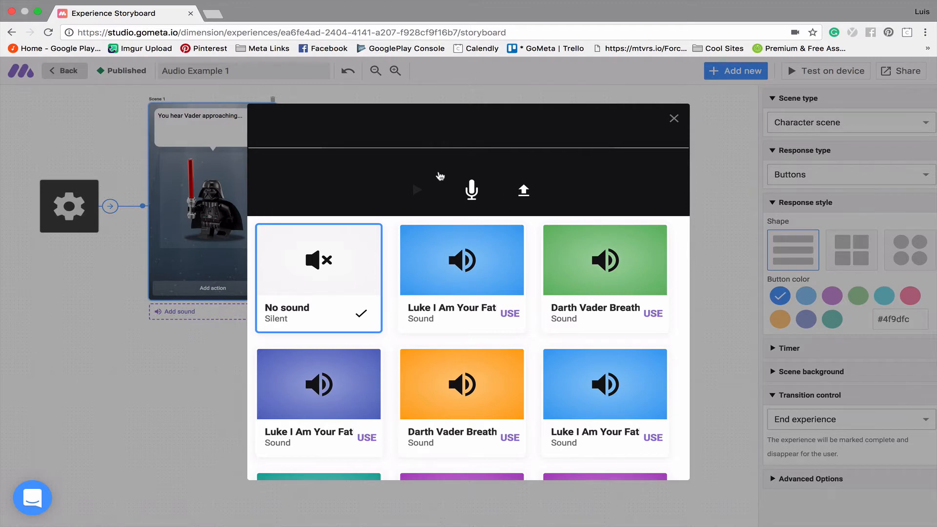
{"action": "mouse_move", "coordinate": [465, 203]}
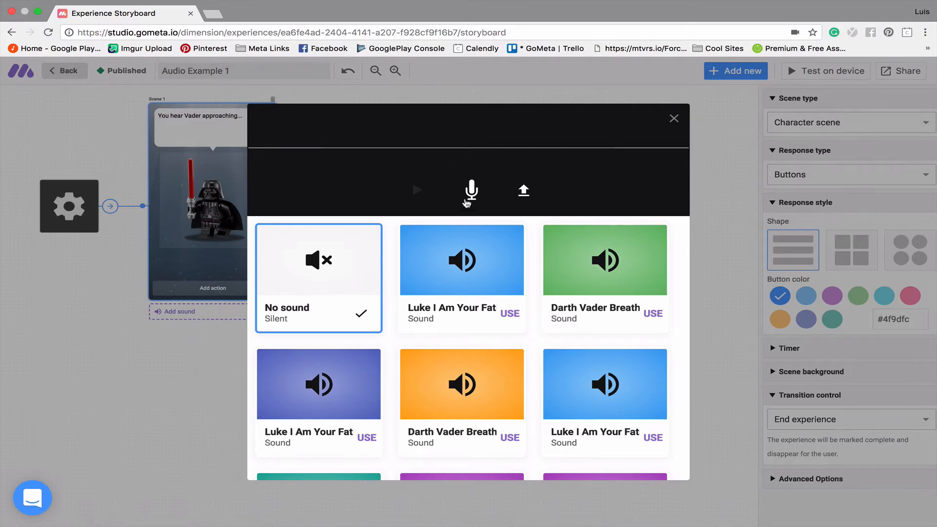
{"action": "mouse_move", "coordinate": [490, 218]}
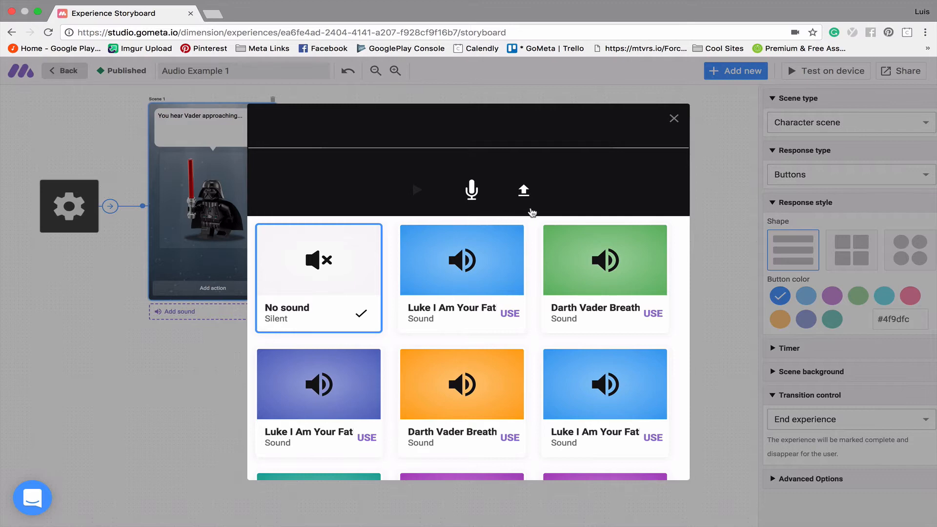
{"action": "mouse_move", "coordinate": [525, 206]}
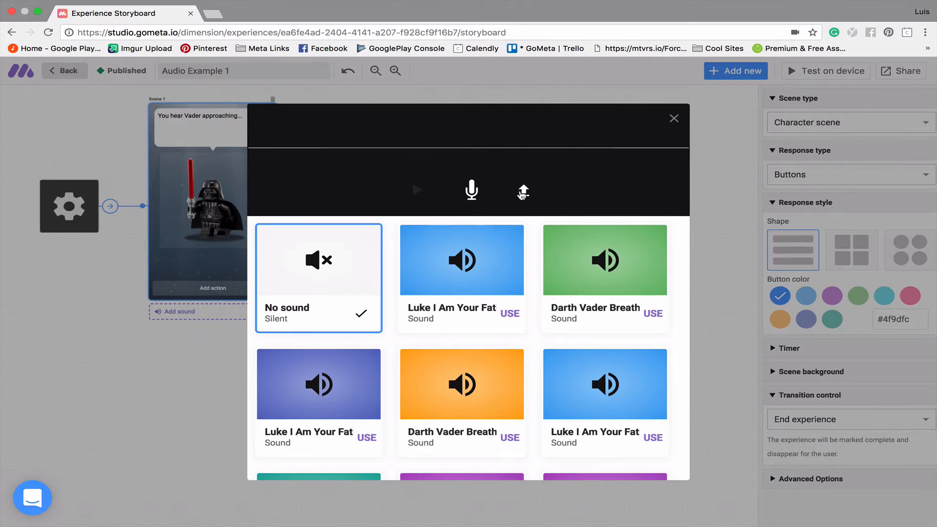
Select Darth-vader-breathing.mp3 from the Audio folder for upload as a new sound.
{"action": "left_click", "coordinate": [522, 190]}
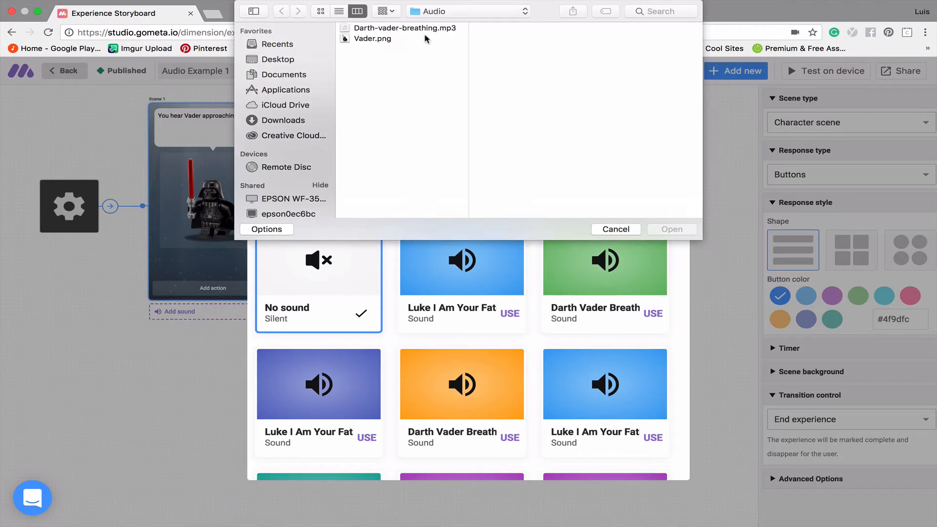
{"action": "left_click", "coordinate": [404, 28]}
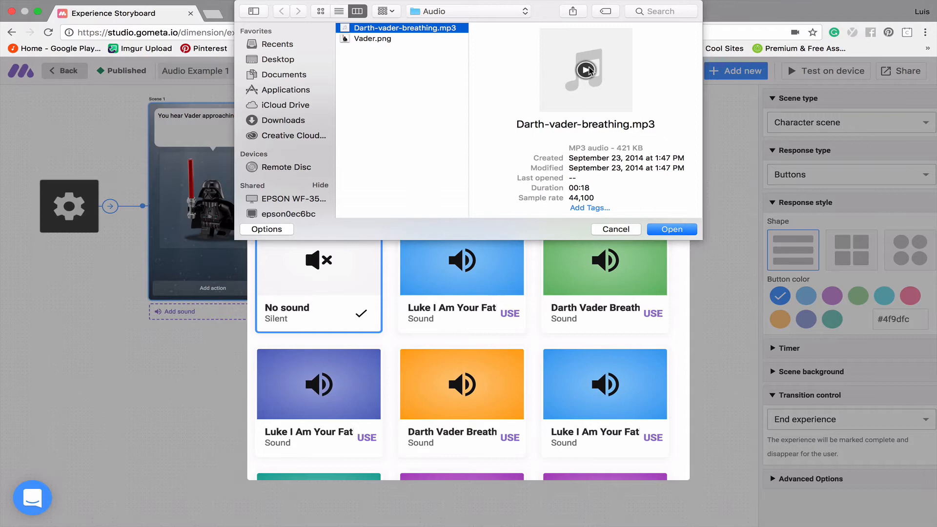
{"action": "left_click", "coordinate": [586, 70]}
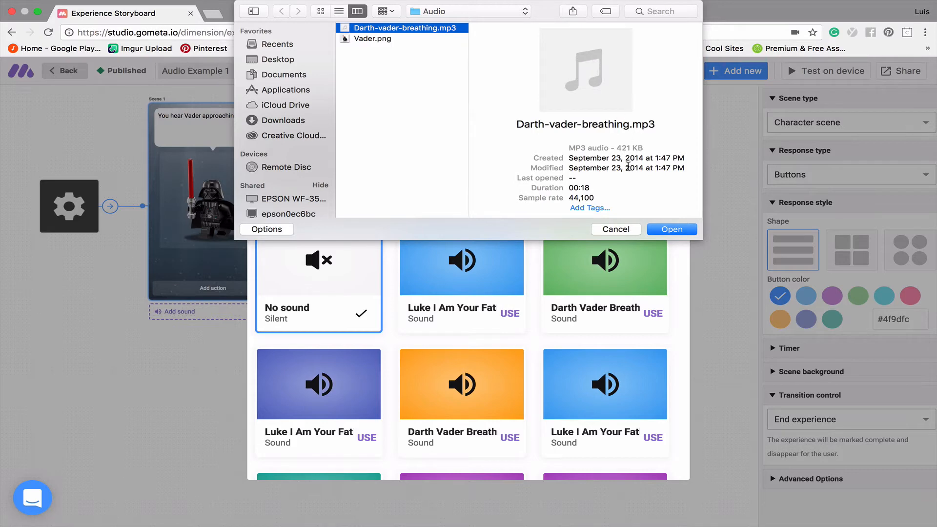
{"action": "mouse_move", "coordinate": [641, 196]}
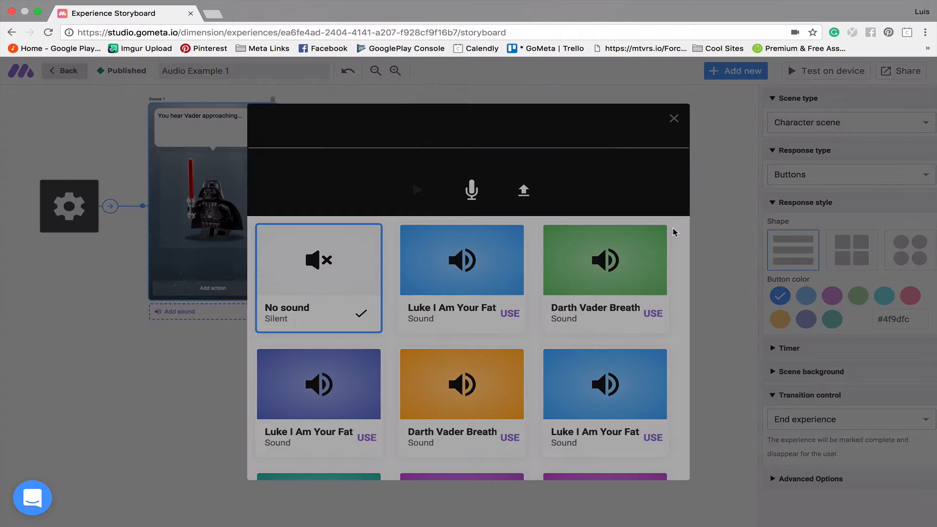
Name the uploaded sound 'Vader Breathing' and save it to the Vader scene.
{"action": "left_click", "coordinate": [523, 191]}
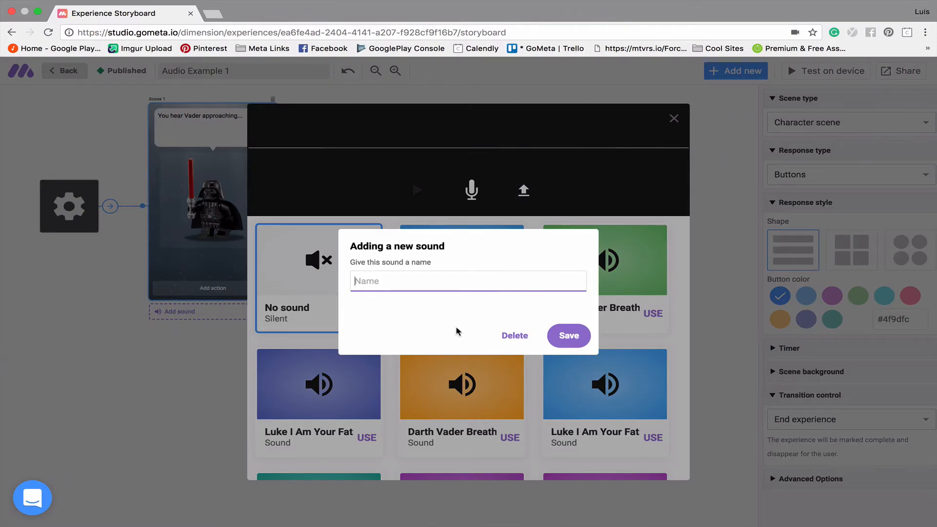
{"action": "type", "text": "Vader Breathing"}
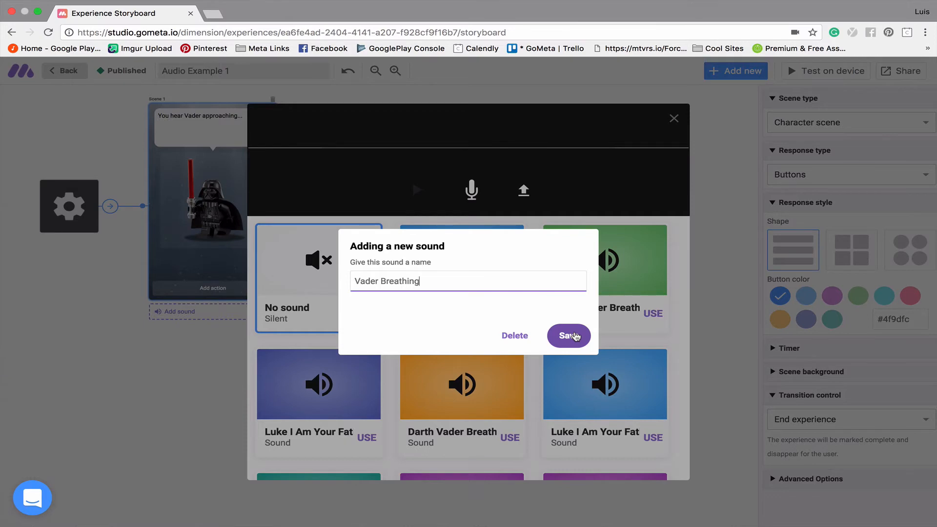
{"action": "left_click", "coordinate": [568, 335]}
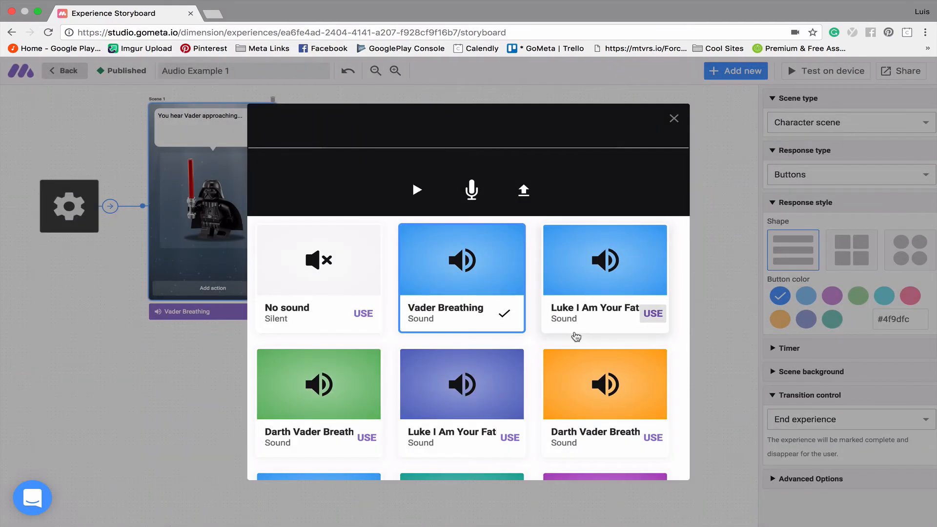
Preview the Vader Breathing sound and return to the storyboard.
{"action": "left_click", "coordinate": [417, 190]}
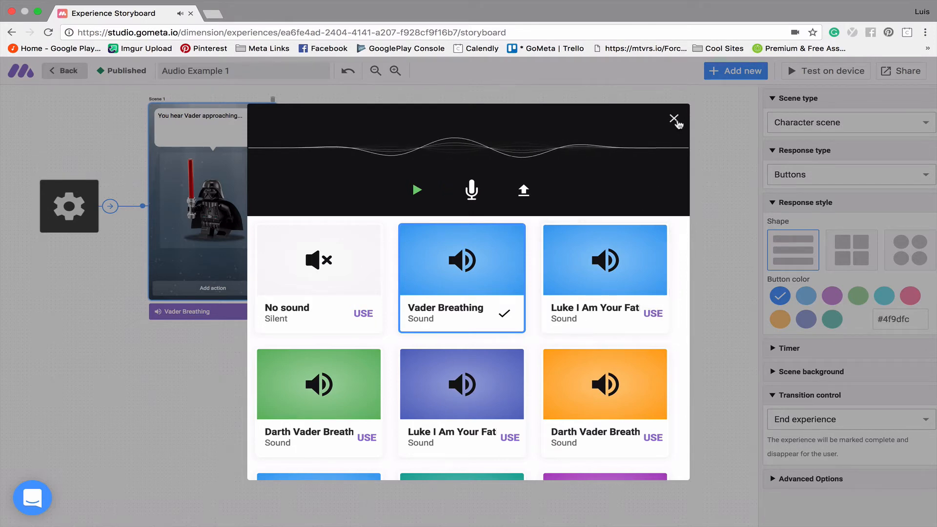
{"action": "left_click", "coordinate": [674, 119]}
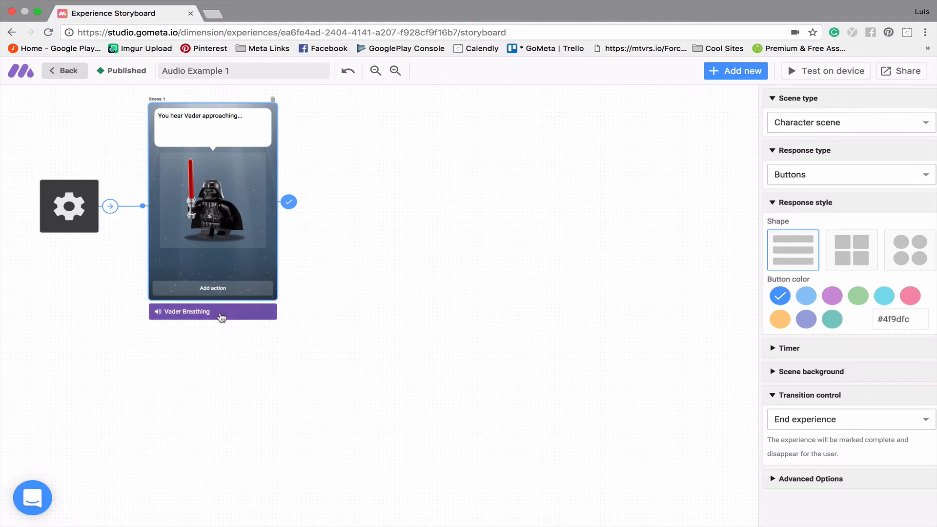
{"action": "mouse_move", "coordinate": [238, 319]}
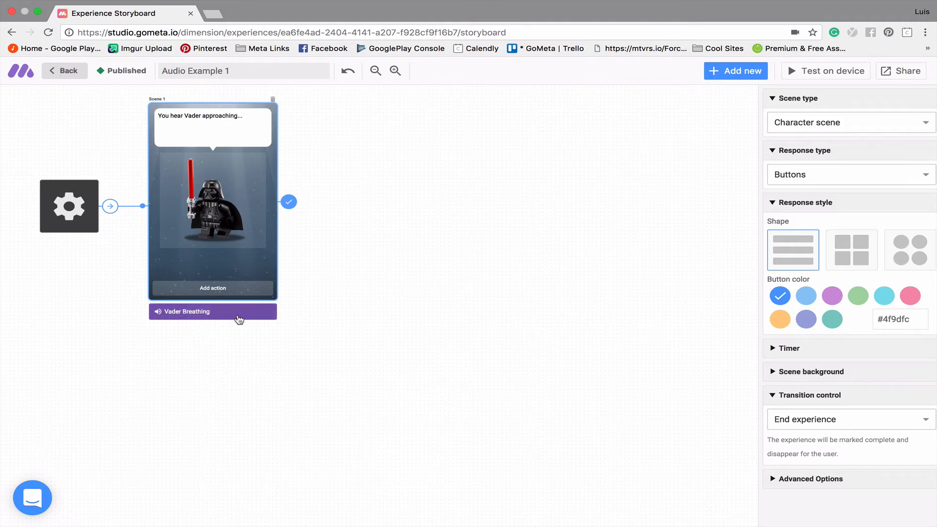
{"action": "mouse_move", "coordinate": [225, 317]}
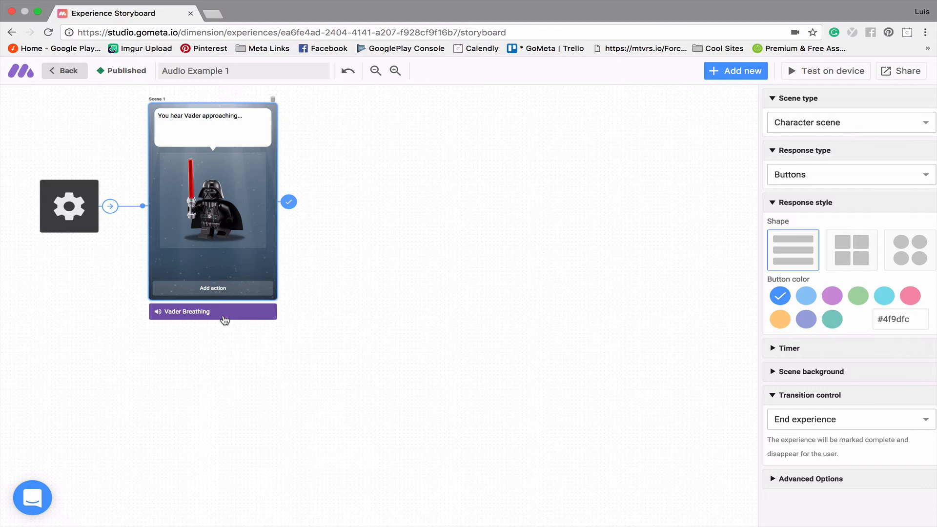
{"action": "mouse_move", "coordinate": [251, 337]}
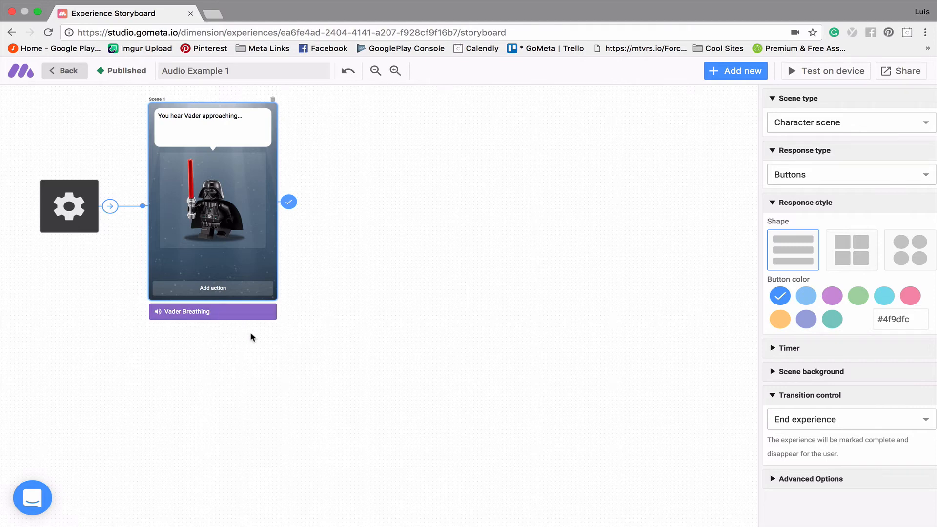
{"action": "mouse_move", "coordinate": [257, 294]}
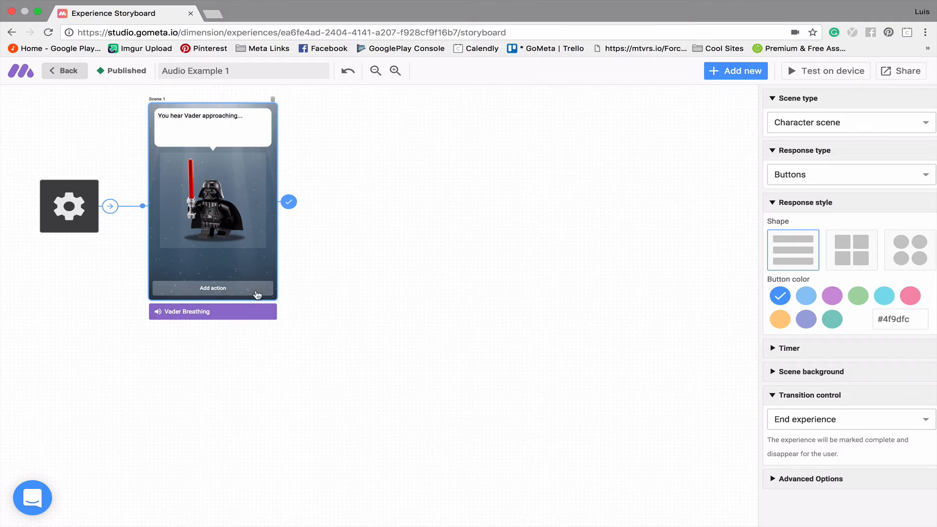
Add a second character scene whose dialogue reads 'Luke...'.
{"action": "left_click", "coordinate": [736, 70]}
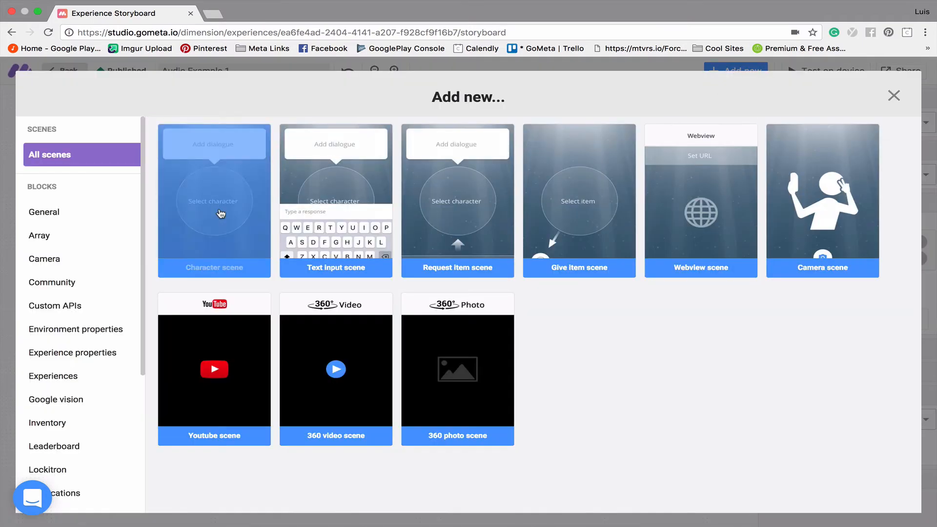
{"action": "left_click", "coordinate": [214, 200]}
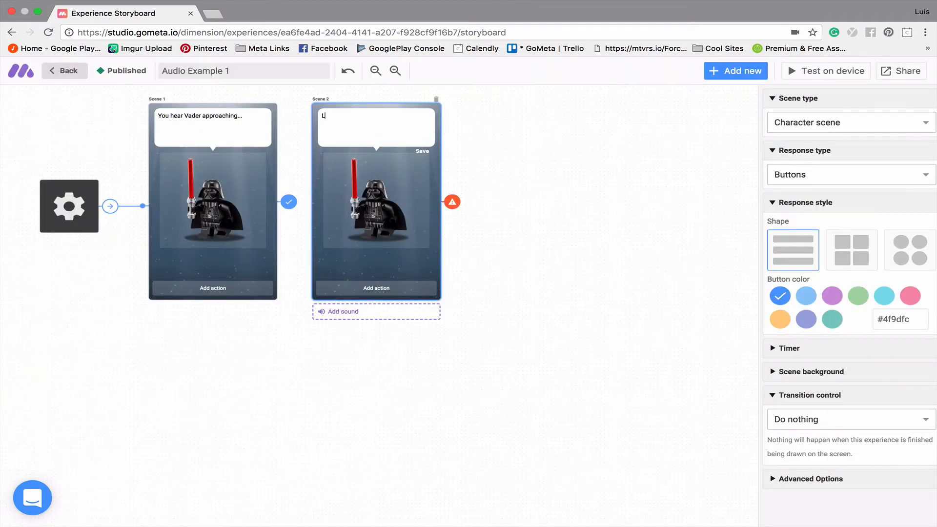
{"action": "type", "text": "uke..."}
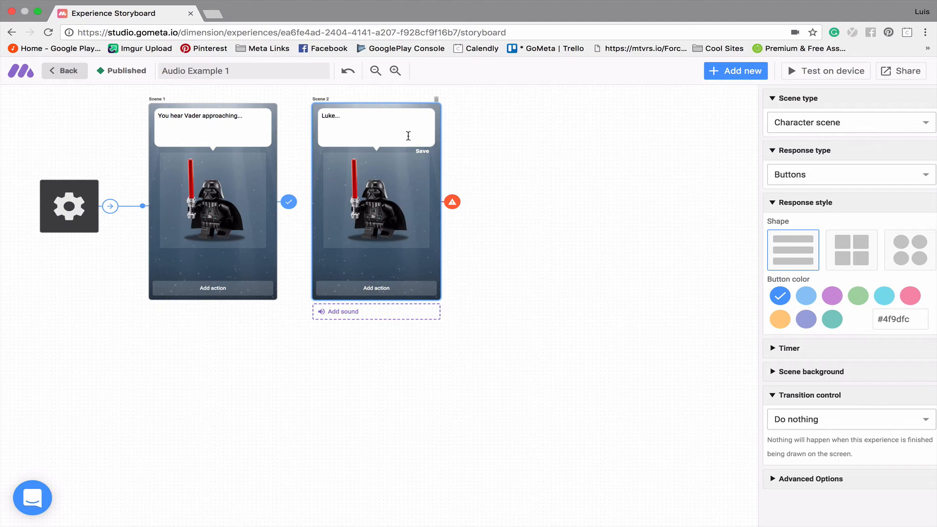
{"action": "mouse_move", "coordinate": [323, 275]}
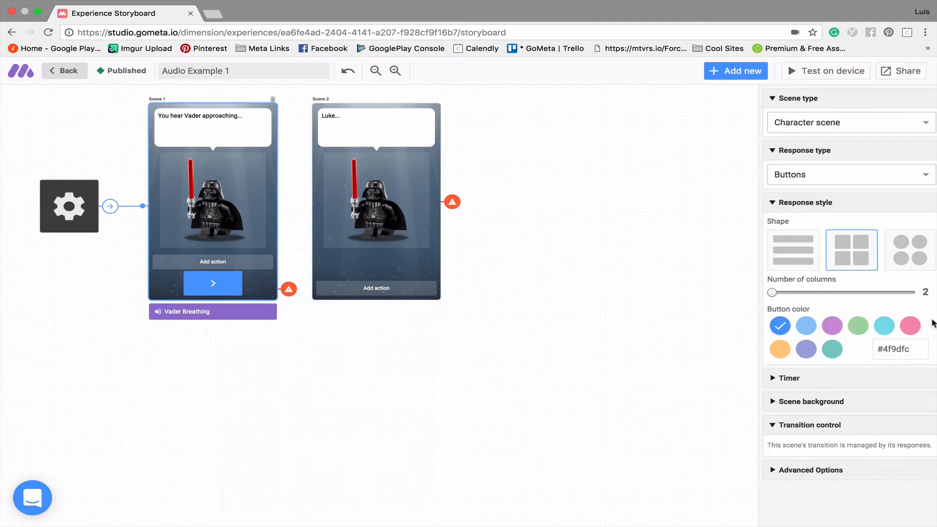
Link Scene 1's Next button to Scene 2.
{"action": "left_click", "coordinate": [909, 326]}
{"action": "type", "text": "Next"}
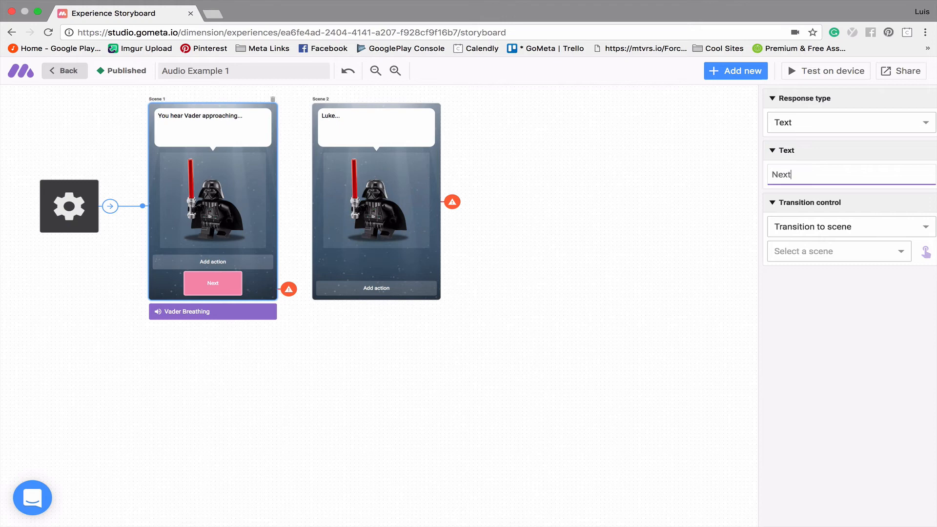
{"action": "left_click", "coordinate": [836, 251]}
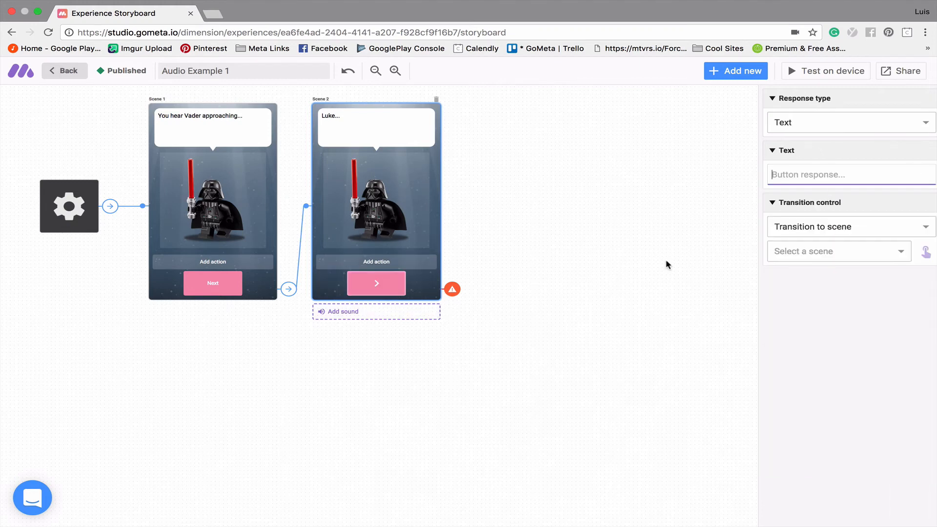
Add Scene 2's 'End Experience' button with Transition control set to End experience.
{"action": "type", "text": "End Experie"}
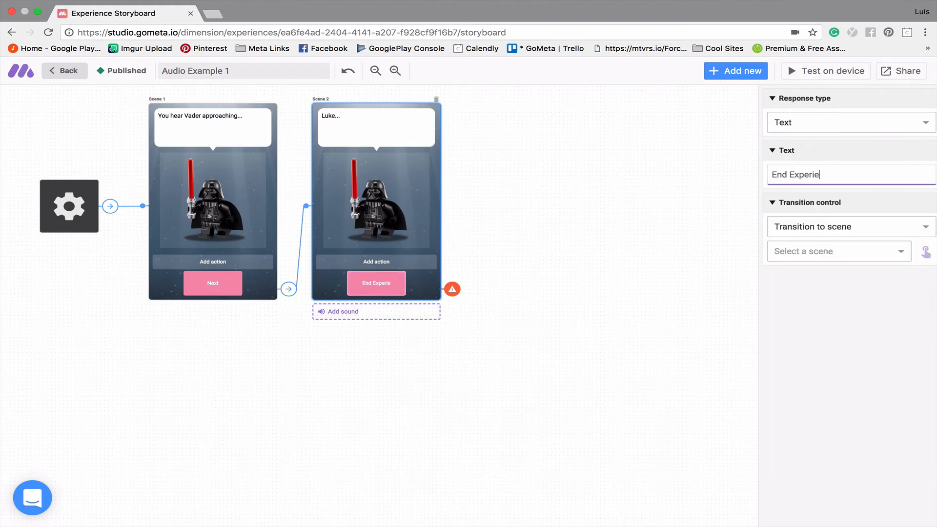
{"action": "left_click", "coordinate": [849, 227]}
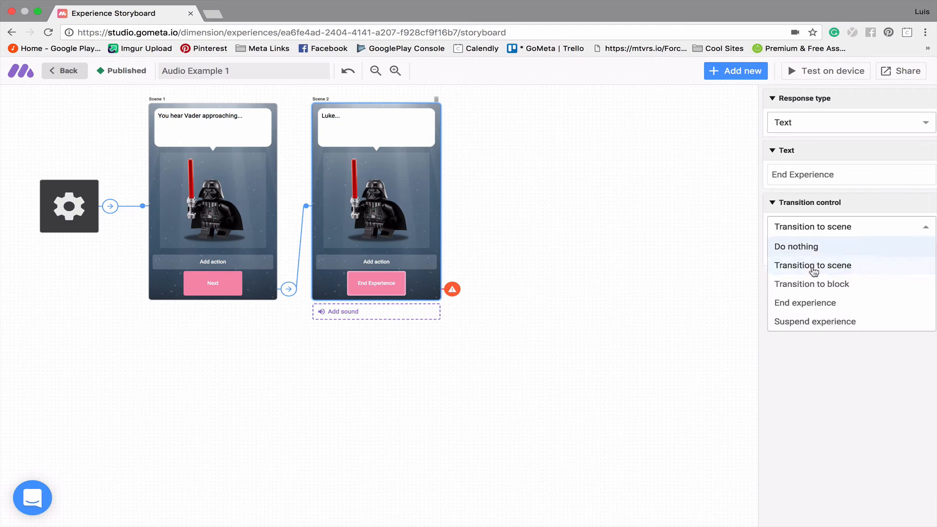
{"action": "left_click", "coordinate": [805, 303]}
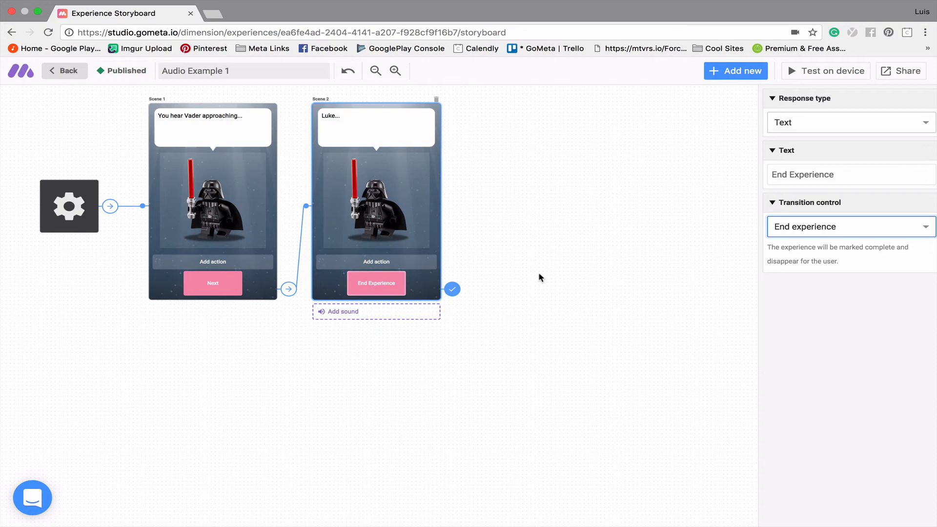
Start a microphone recording for Scene 2's sound, reaching the naming prompt.
{"action": "left_click", "coordinate": [342, 311]}
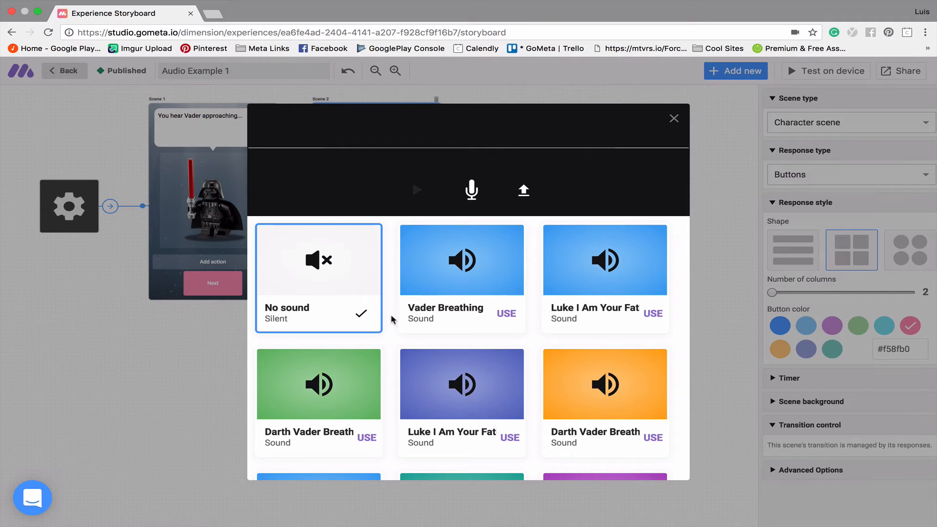
{"action": "mouse_move", "coordinate": [499, 212]}
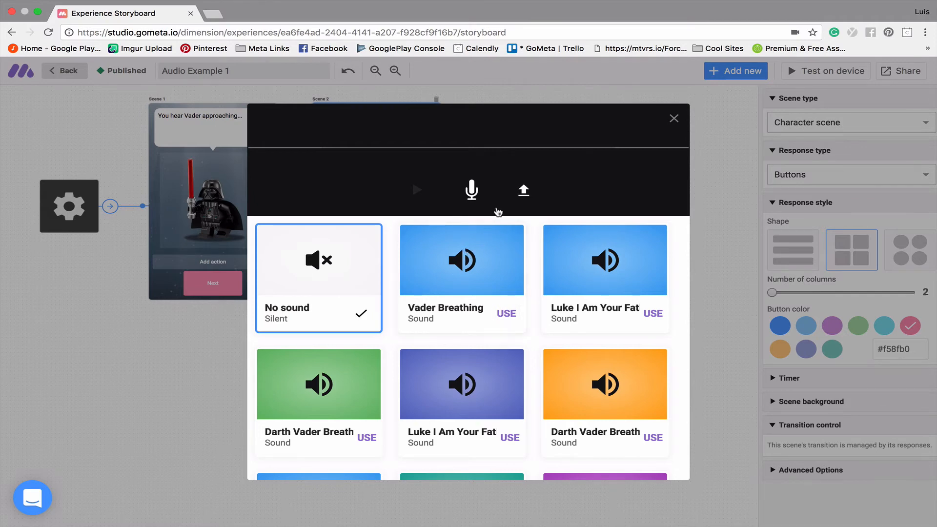
{"action": "mouse_move", "coordinate": [445, 200]}
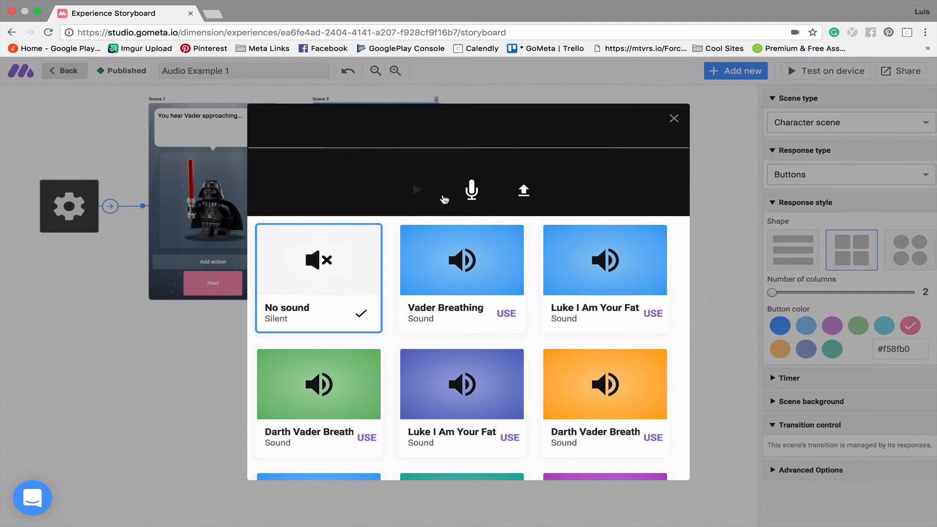
{"action": "mouse_move", "coordinate": [454, 223]}
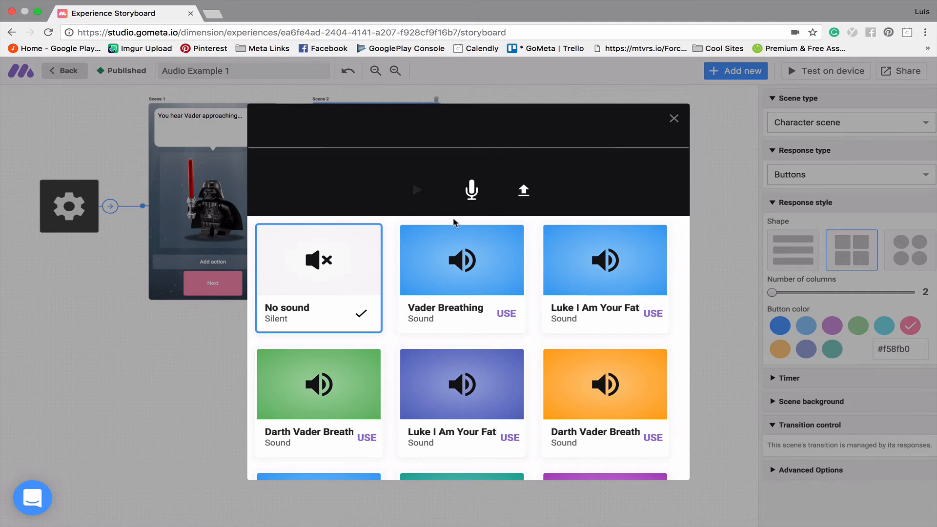
{"action": "mouse_move", "coordinate": [500, 222]}
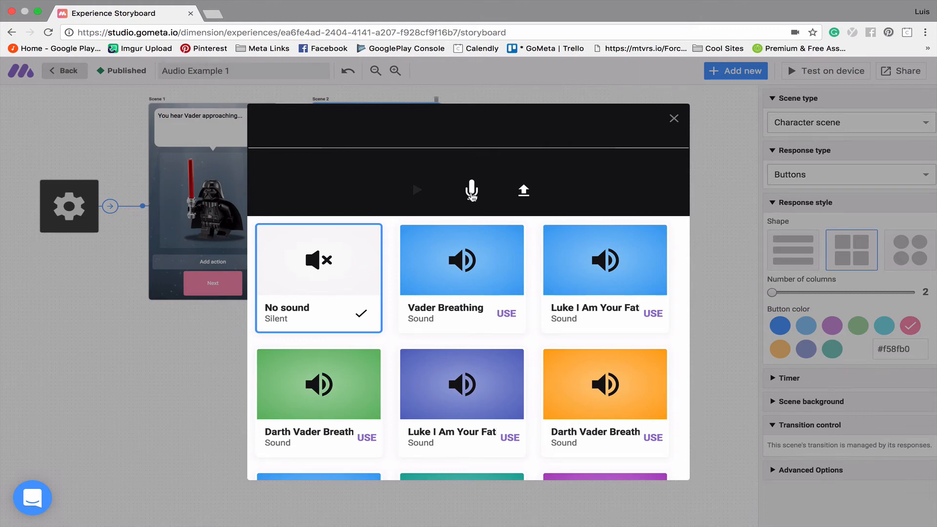
{"action": "left_click", "coordinate": [471, 190]}
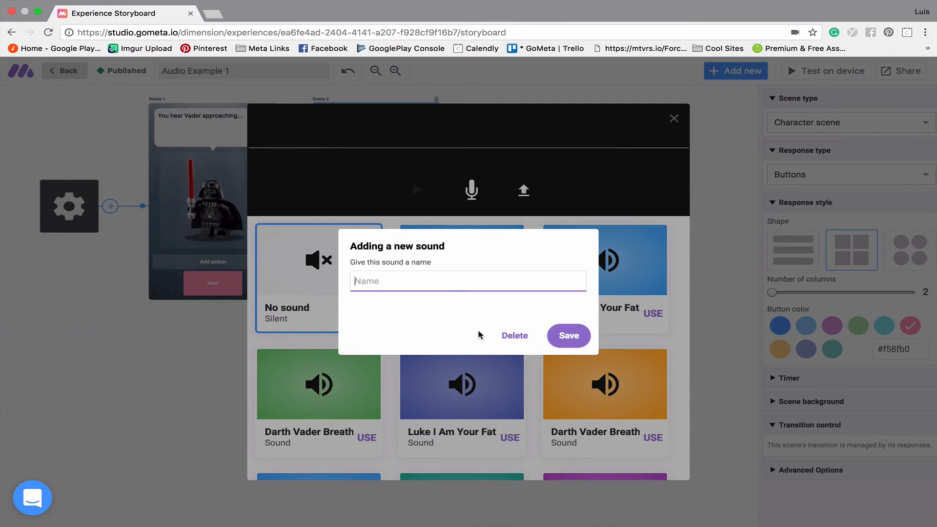
Name the new recording 'Luke I am...' and save it.
{"action": "type", "text": "Luke I a"}
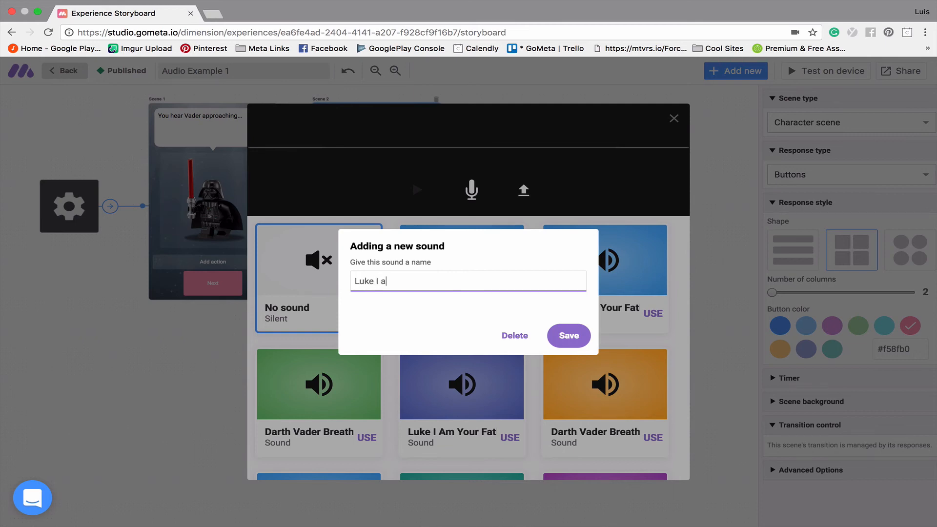
{"action": "type", "text": "m..."}
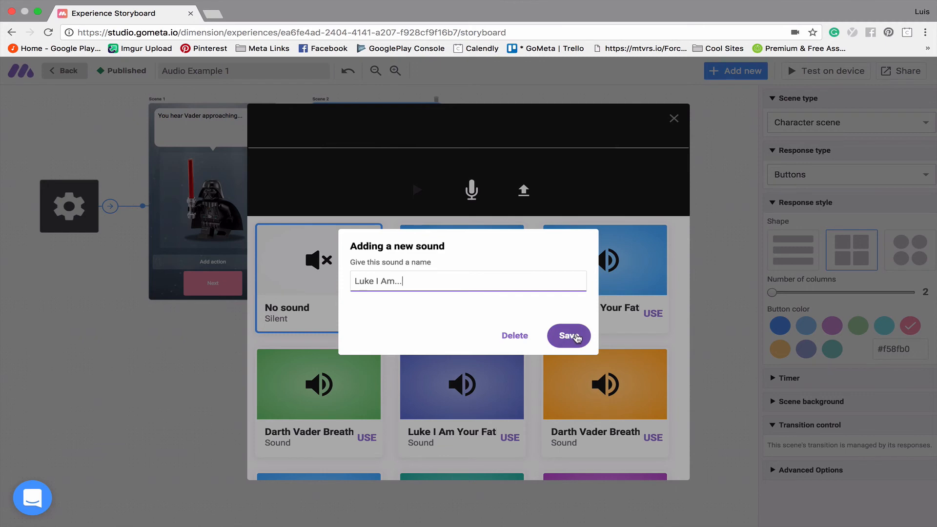
{"action": "left_click", "coordinate": [568, 335]}
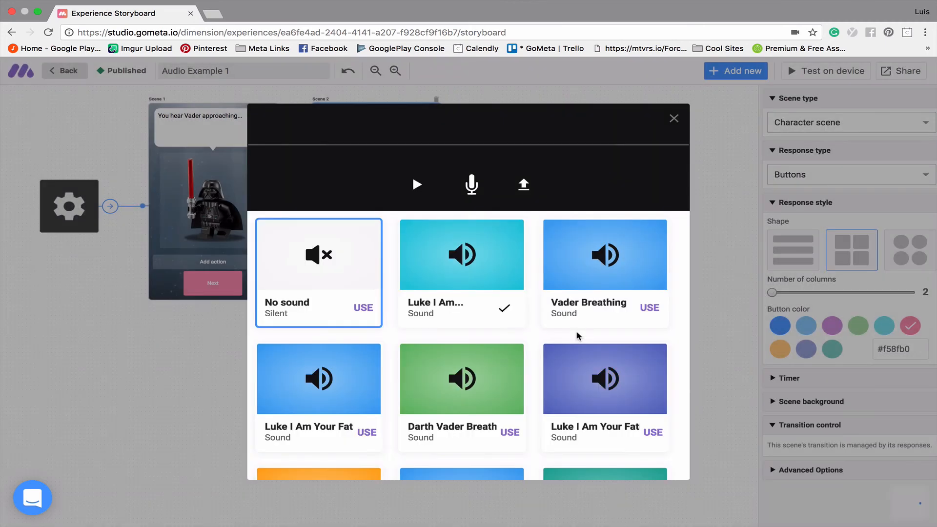
Play back the recording and close the sound library with it attached to Scene 2.
{"action": "left_click", "coordinate": [462, 253]}
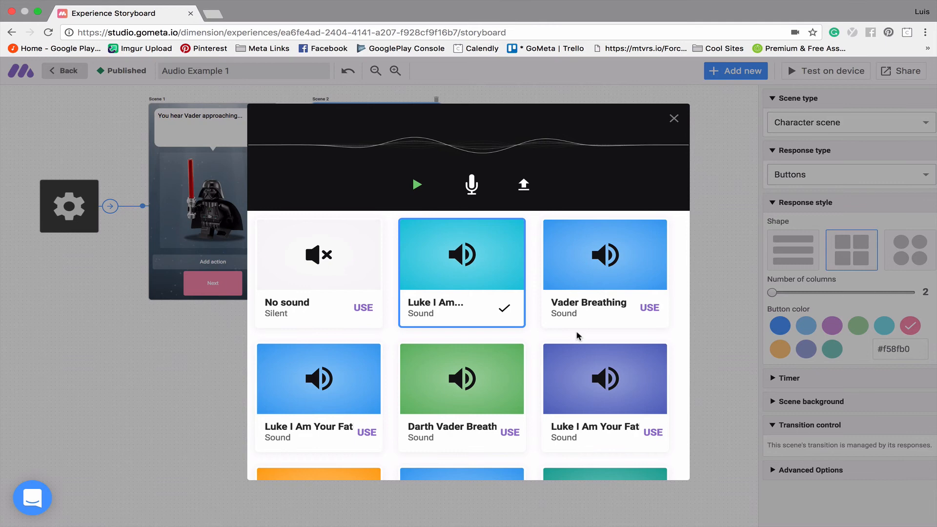
{"action": "left_click", "coordinate": [417, 184]}
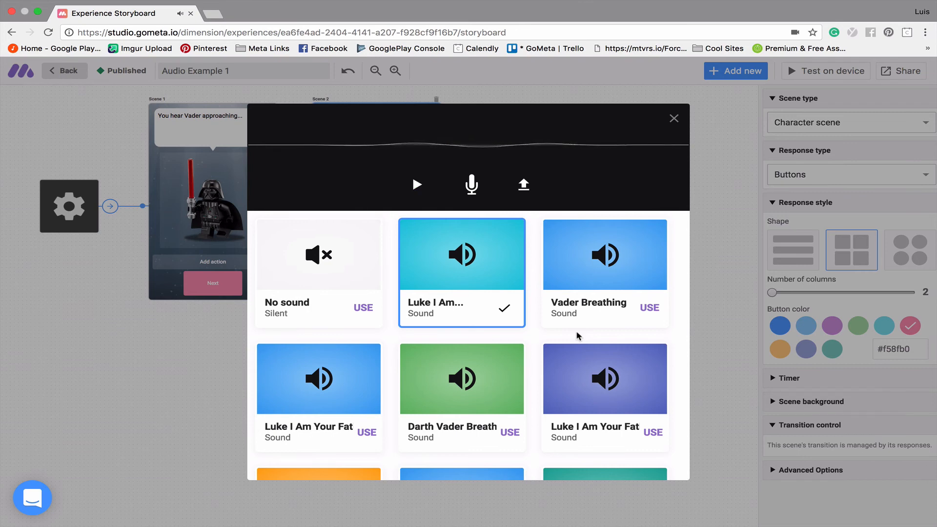
{"action": "left_click", "coordinate": [673, 118]}
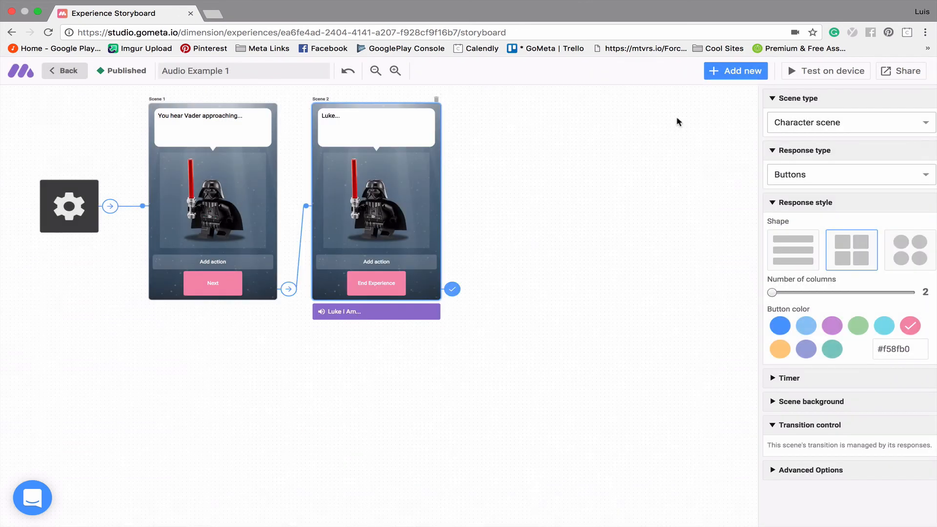
{"action": "mouse_move", "coordinate": [383, 340]}
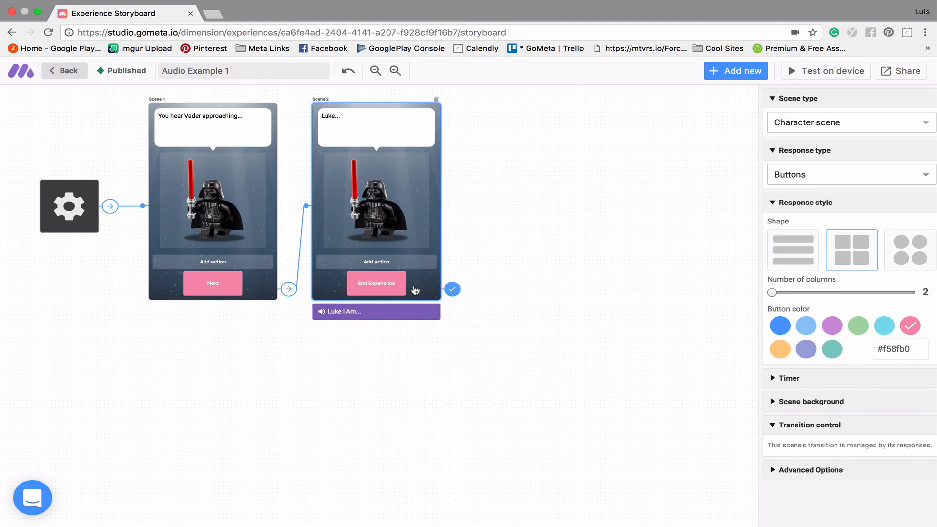
{"action": "mouse_move", "coordinate": [496, 408]}
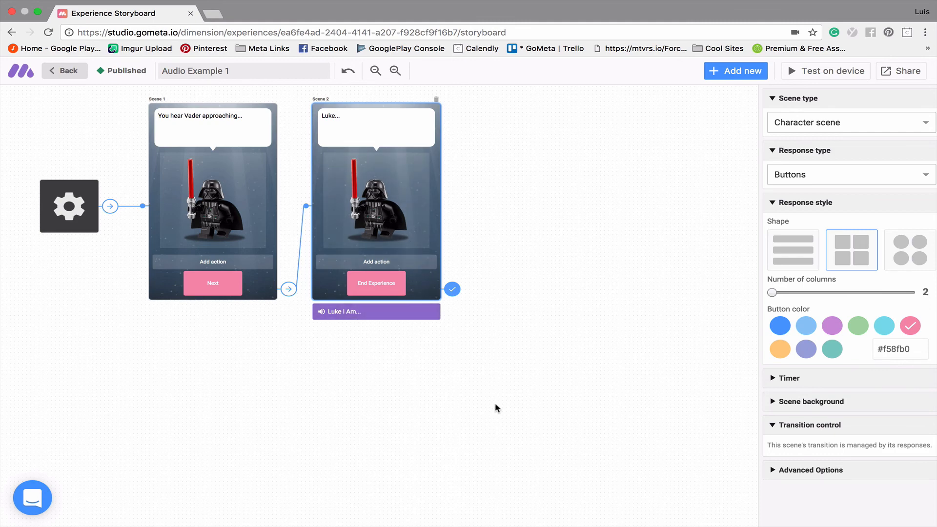
{"action": "mouse_move", "coordinate": [533, 437]}
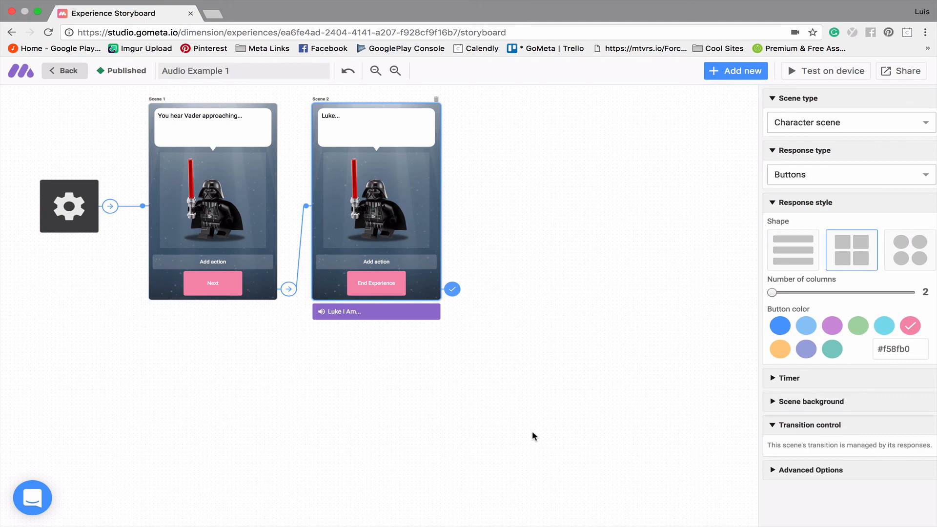
{"action": "mouse_move", "coordinate": [521, 434]}
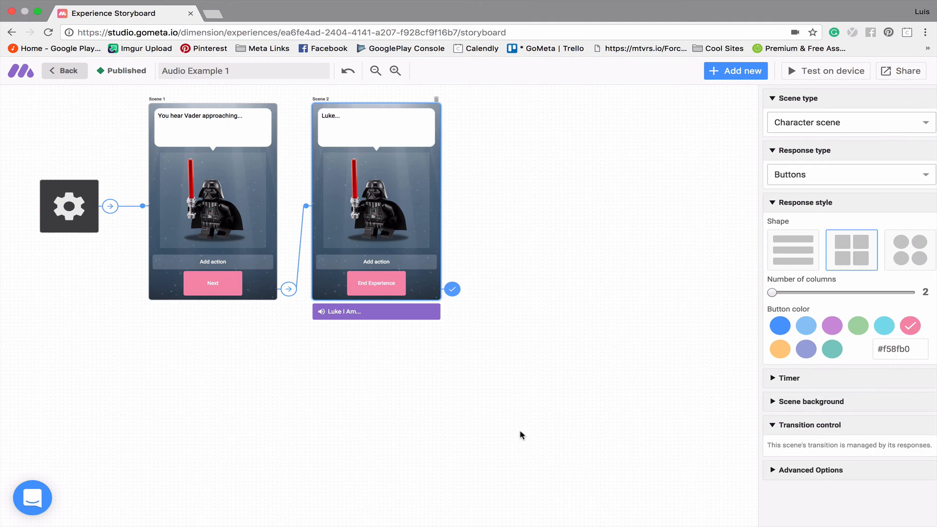
Check Scene 1's sound, then launch the Test-on-device phone preview of Audio Example 1.
{"action": "left_click", "coordinate": [212, 203]}
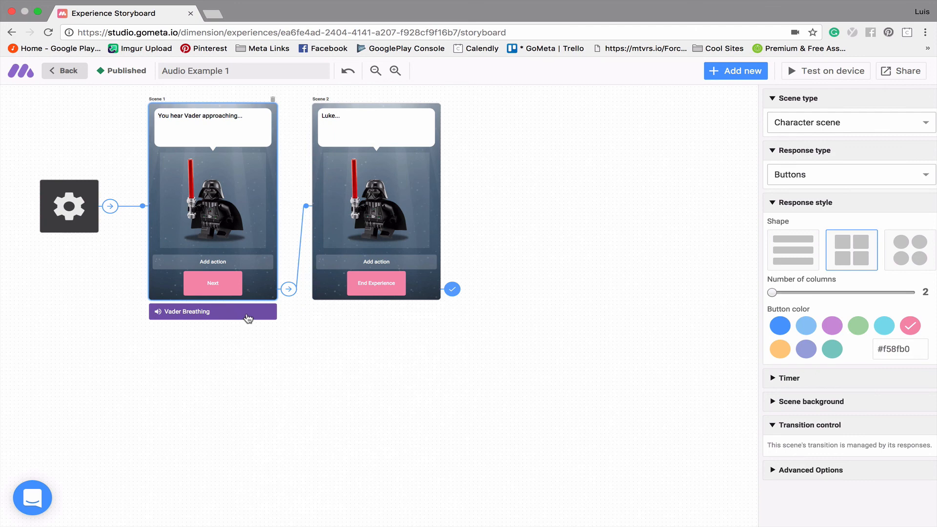
{"action": "mouse_move", "coordinate": [247, 327]}
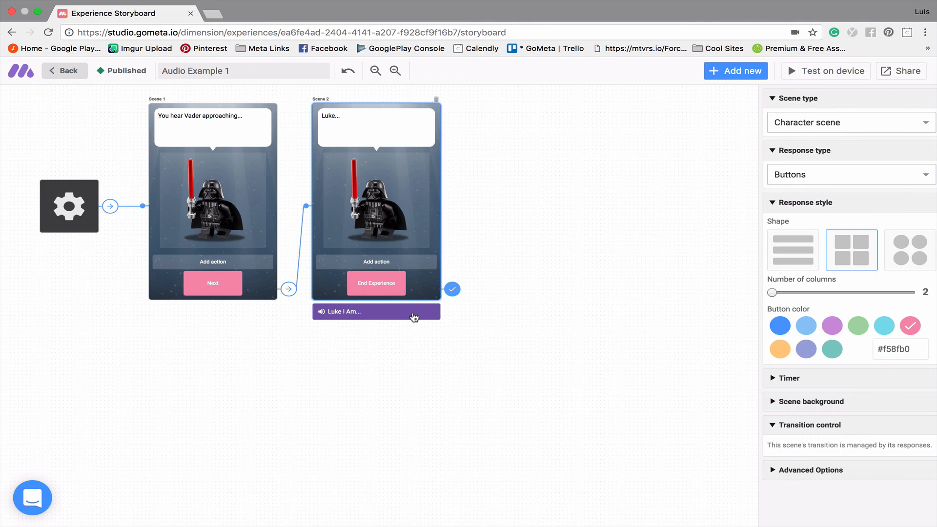
{"action": "mouse_move", "coordinate": [594, 345]}
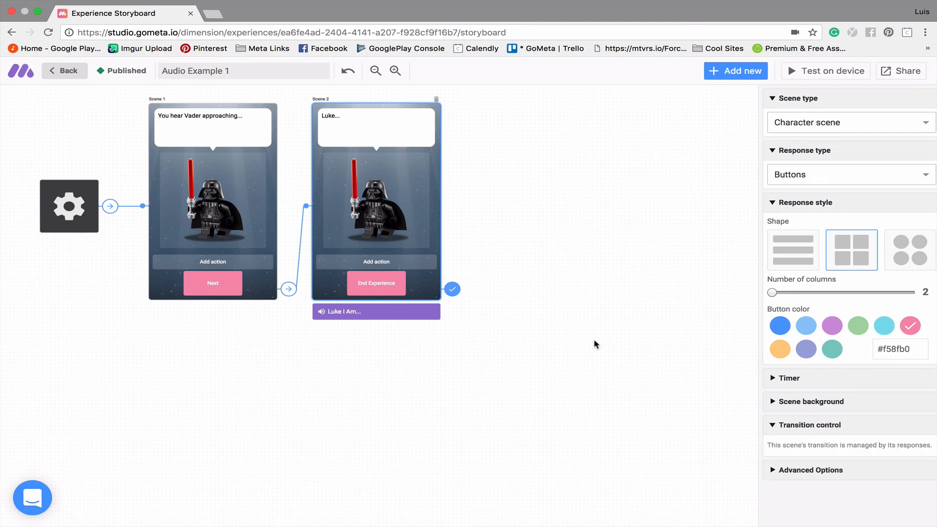
{"action": "left_click", "coordinate": [829, 70]}
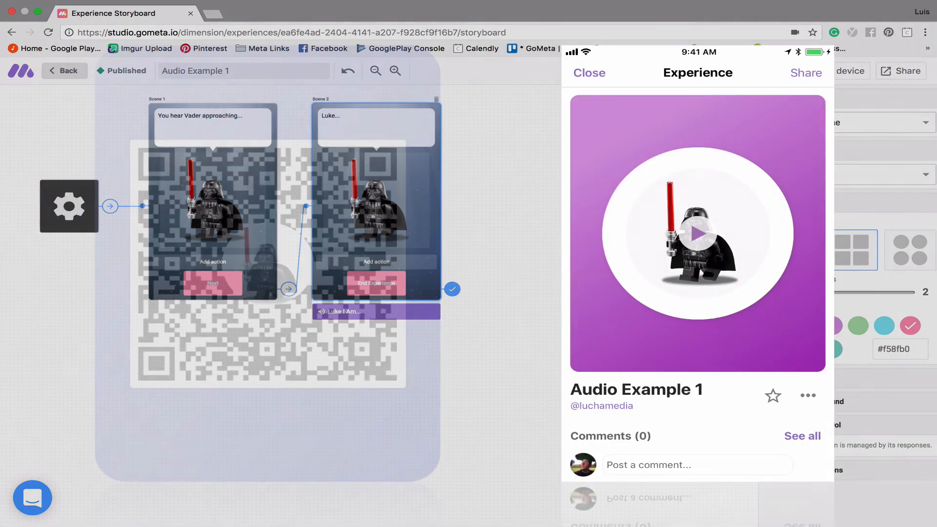